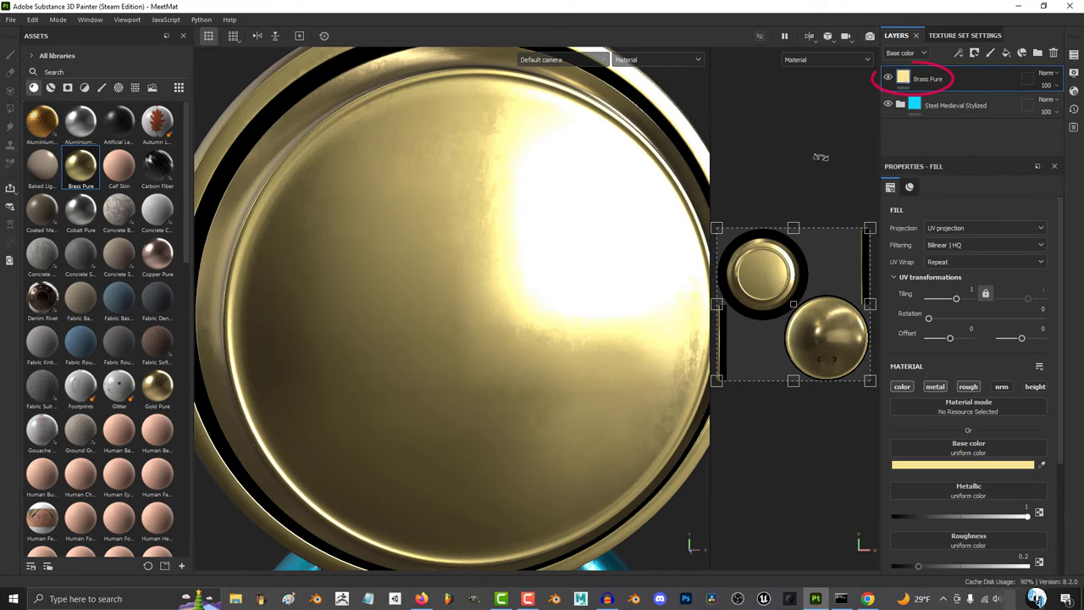
Add a black mask to the Brass Pure layer with a paint layer inside it
right_click(928, 78)
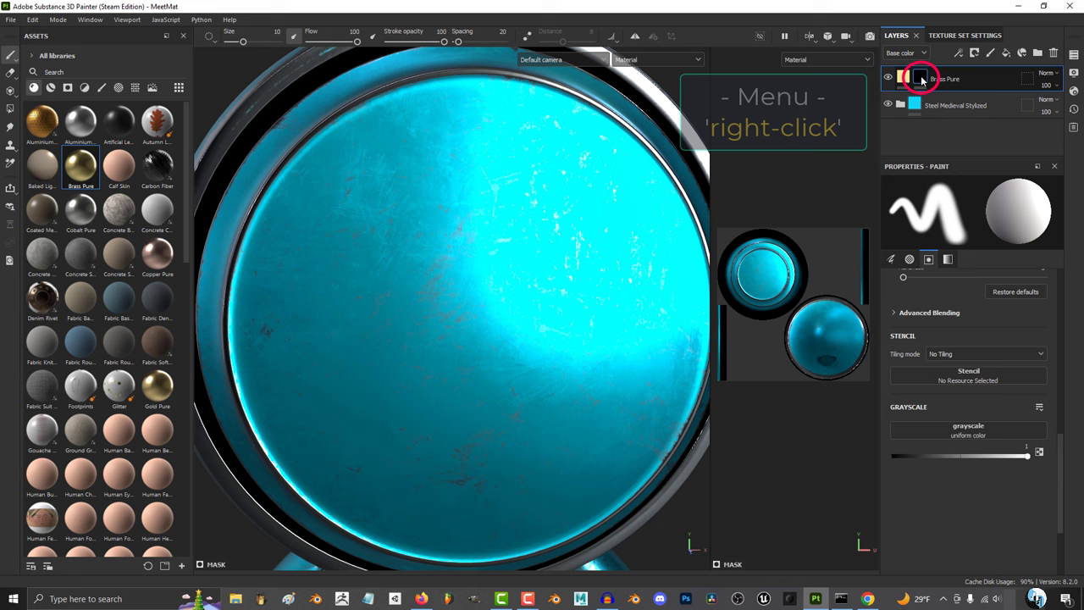
right_click(945, 79)
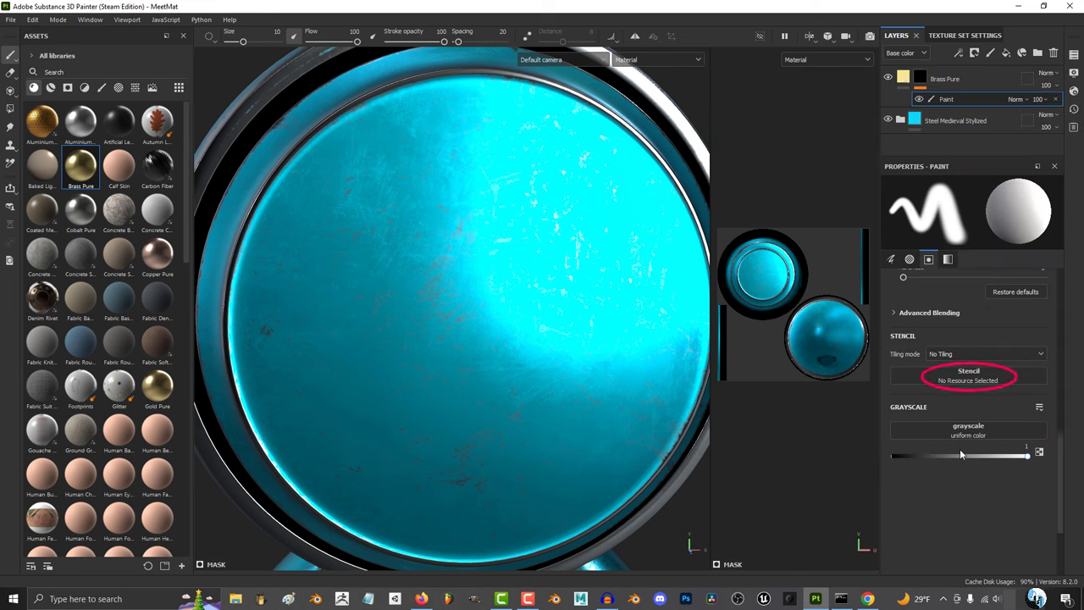
Assign the Cross Rounded stencil to the mask's paint layer from the stencil browser
click(969, 376)
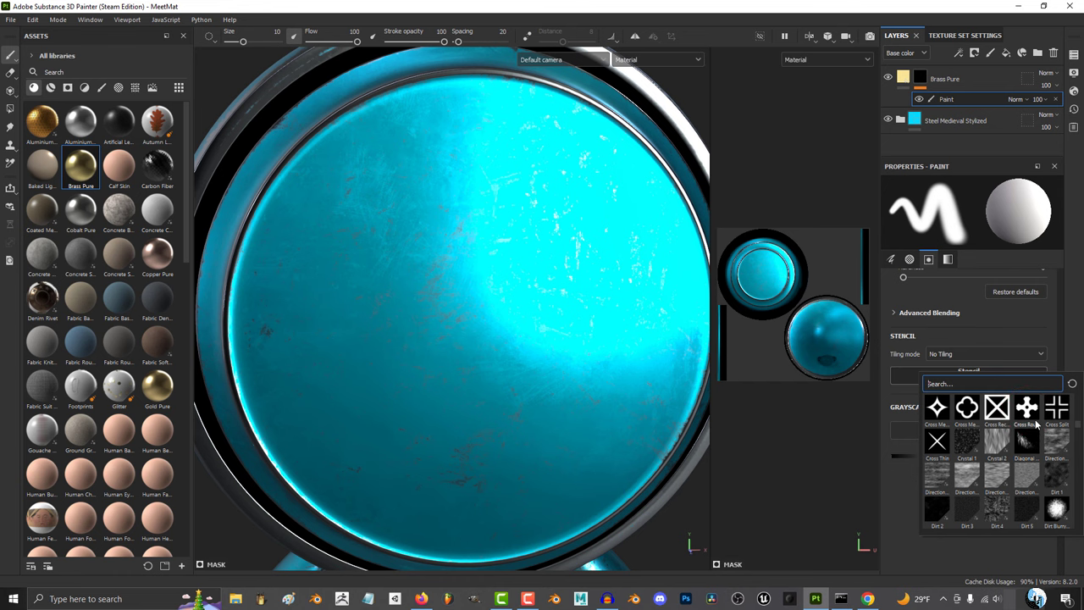
click(1026, 406)
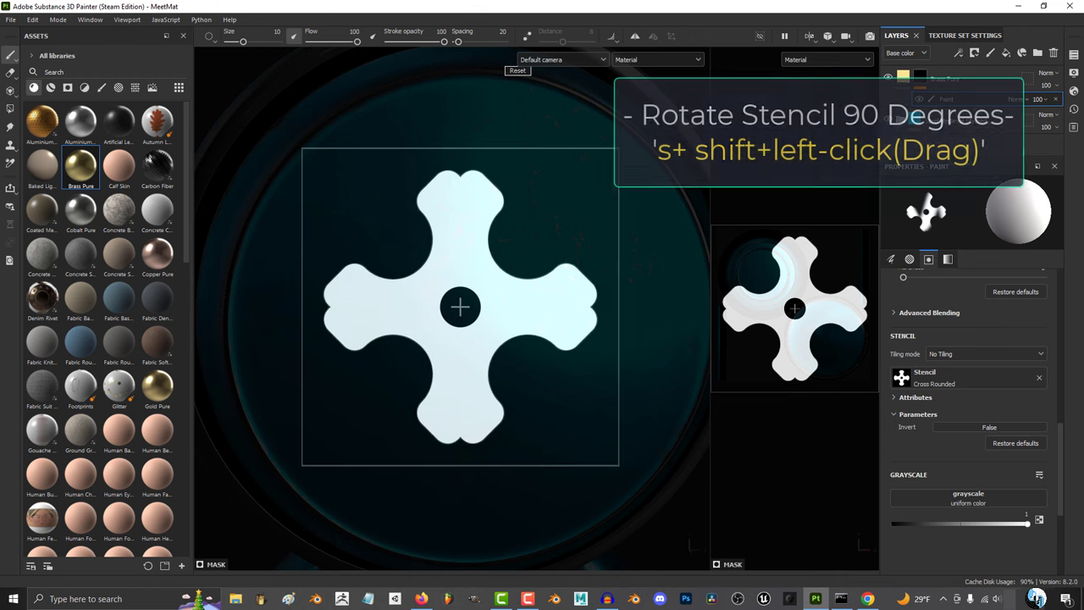
Rotate the cross stencil 90 degrees and paint the mask through it onto the sphere
drag(461, 306, 630, 351)
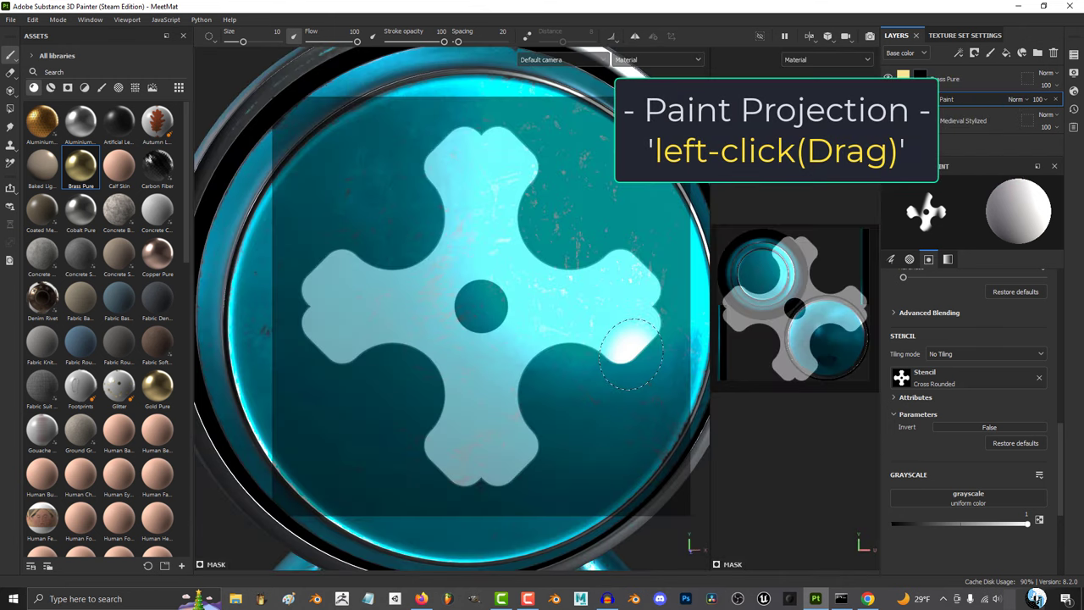
drag(627, 356, 461, 449)
text(texture)
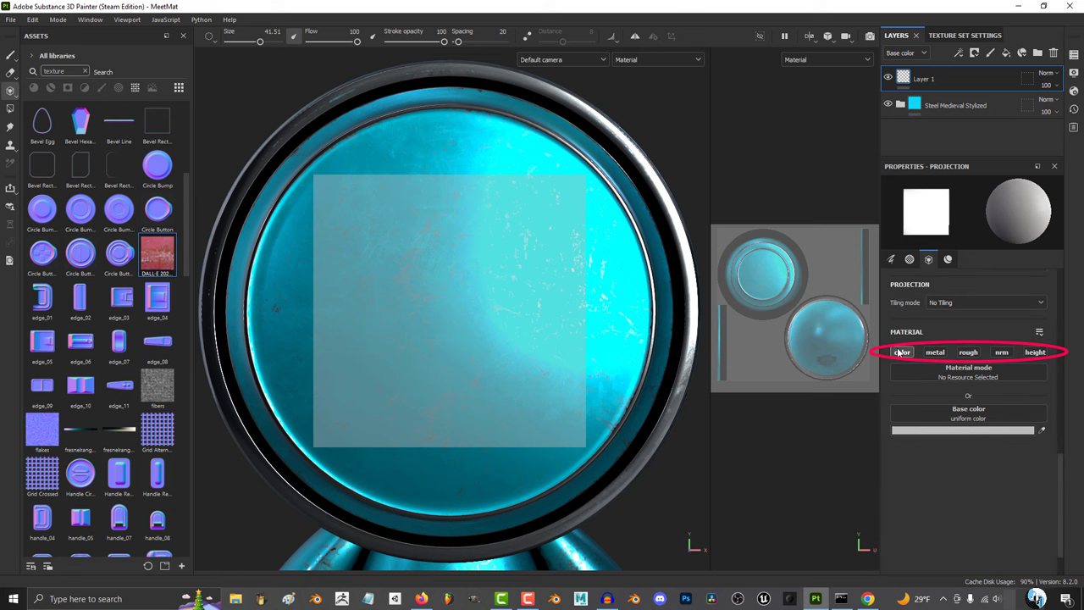
Enable the height channel in the projection material alongside base color and roughness
click(1035, 353)
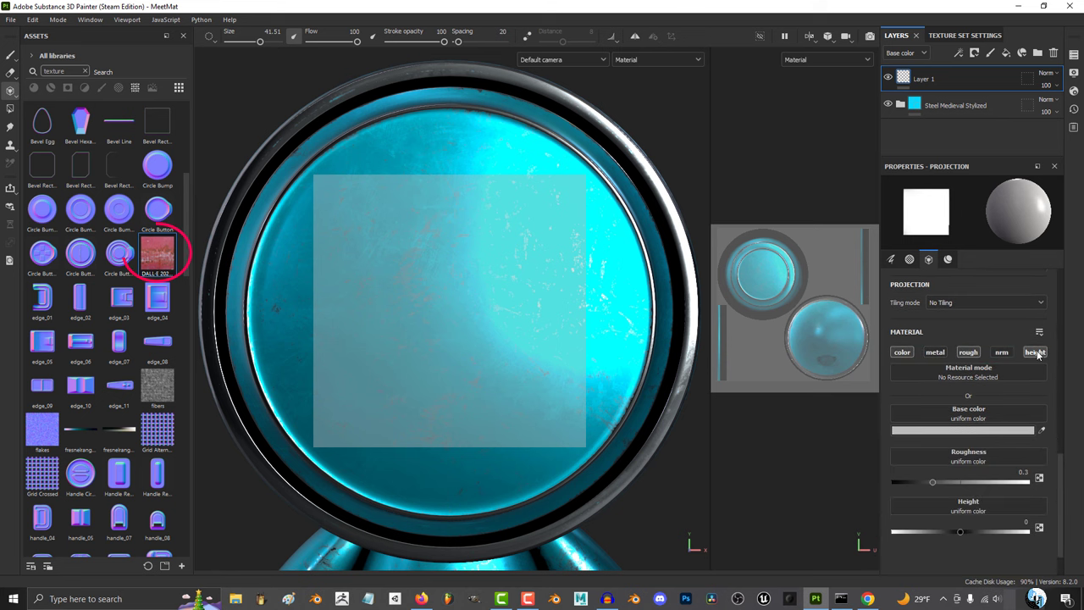